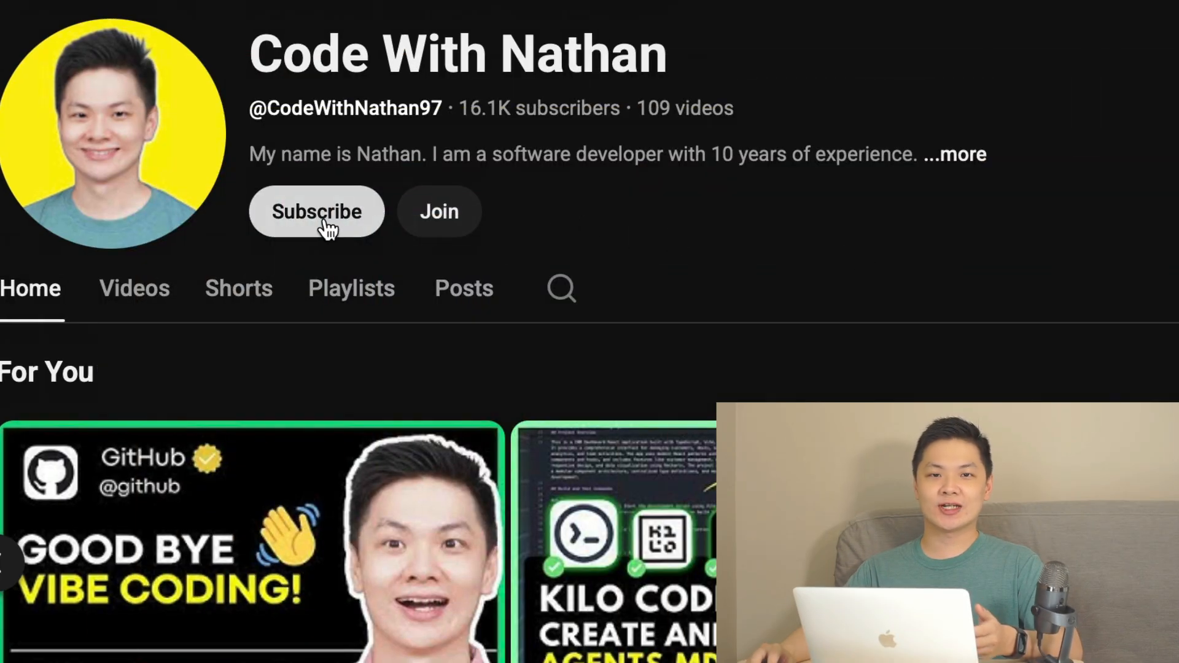
- Subscribe to Code With Nathan and set its notification bell to All
click(315, 211)
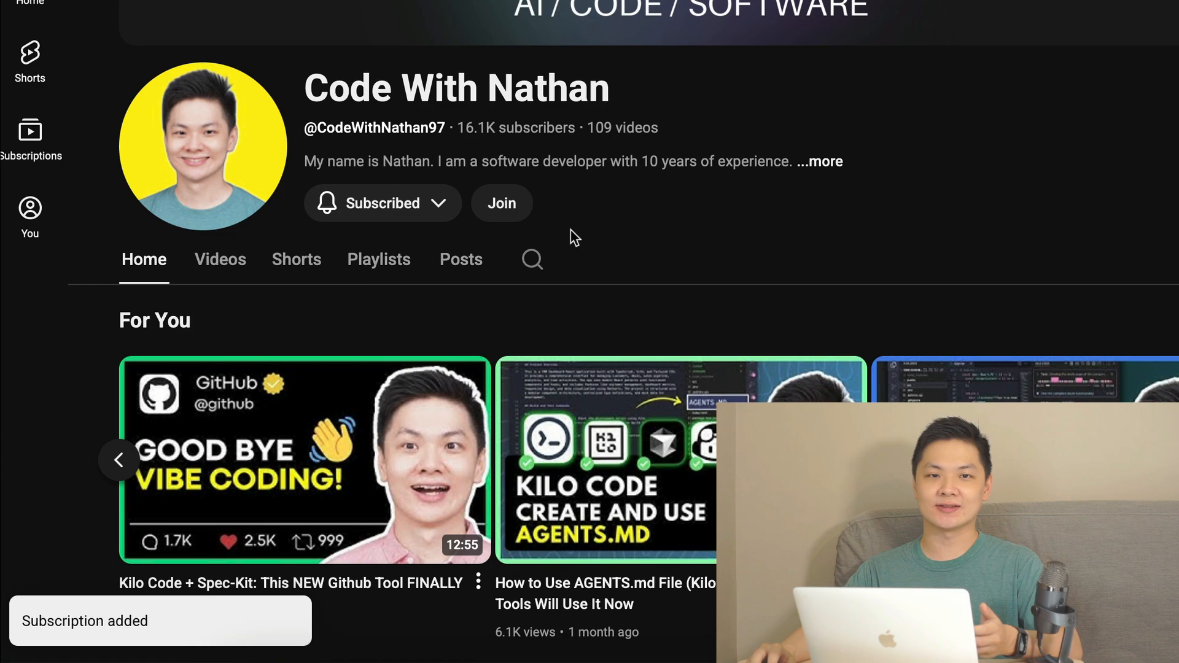
click(382, 204)
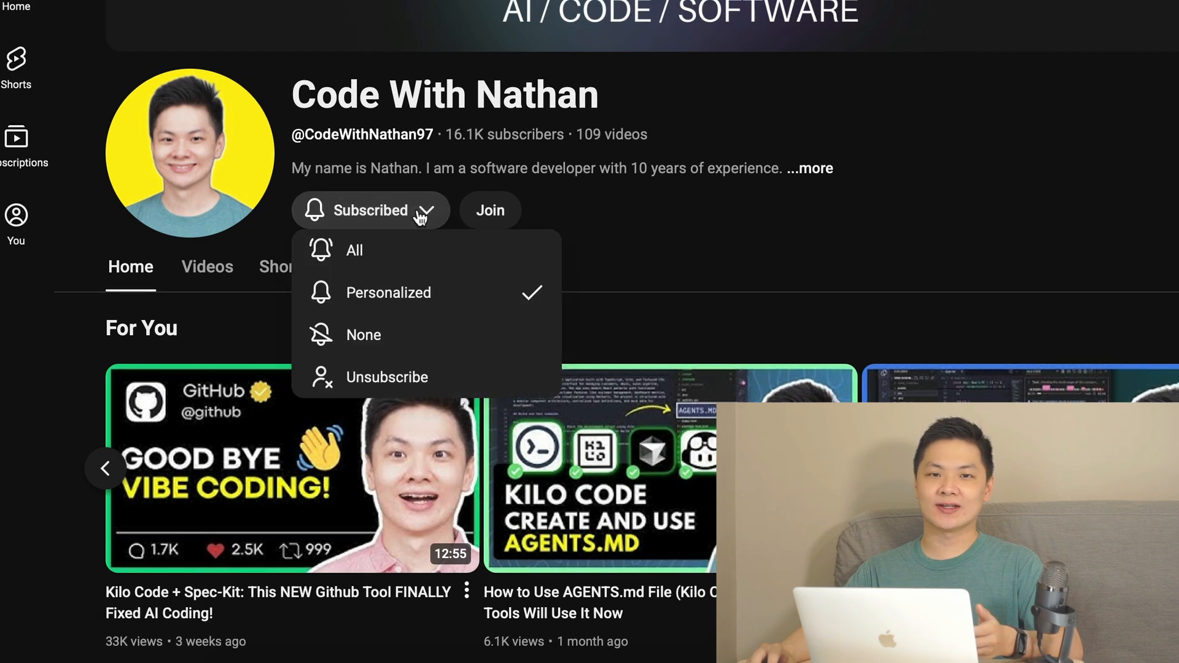
click(354, 250)
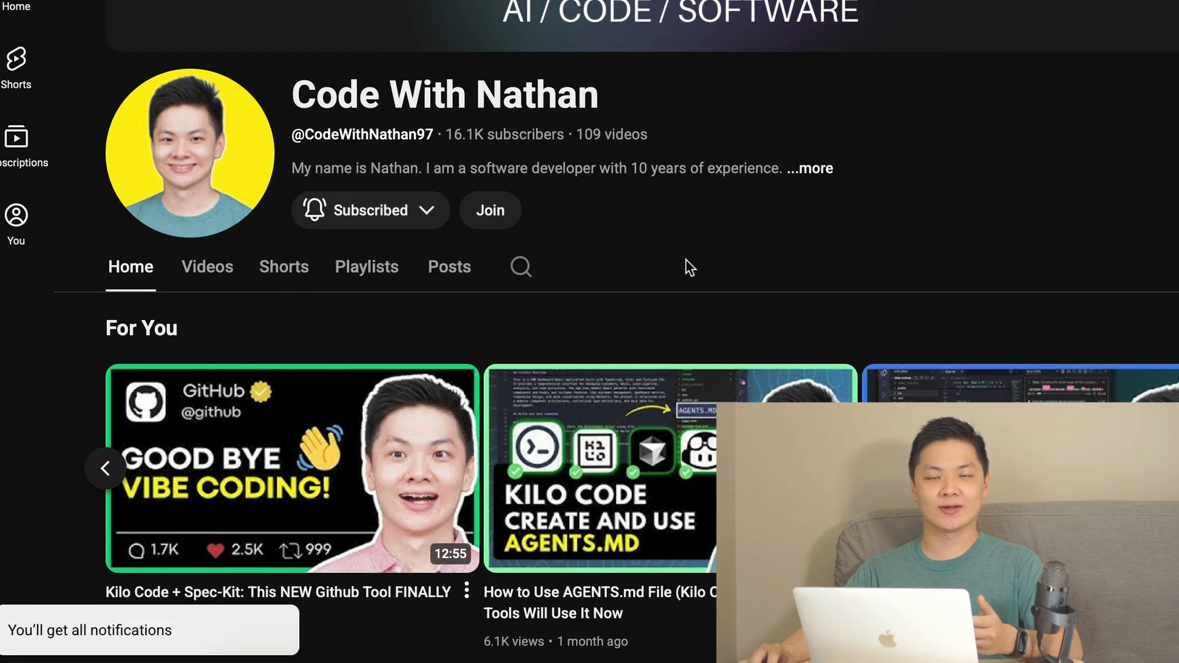